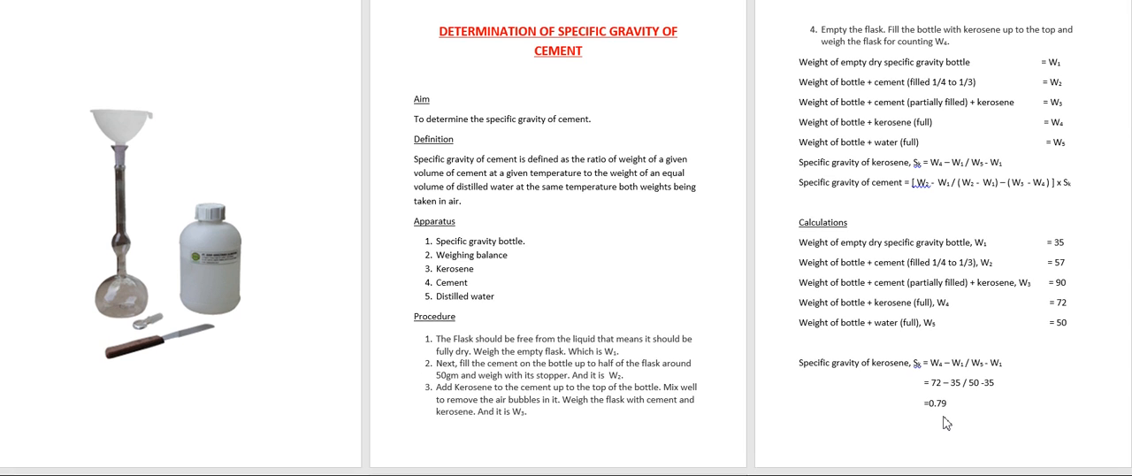
pyautogui.scroll(-3)
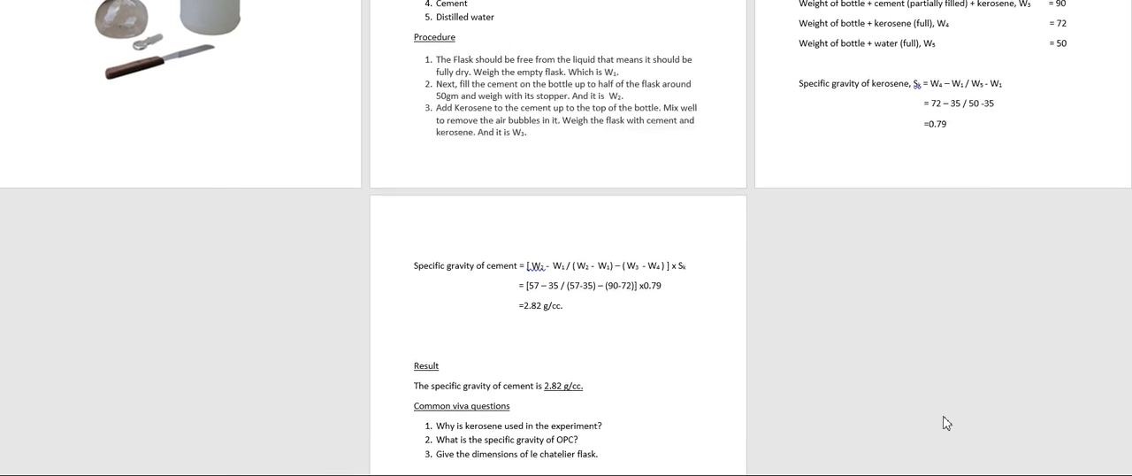
pyautogui.scroll(-3)
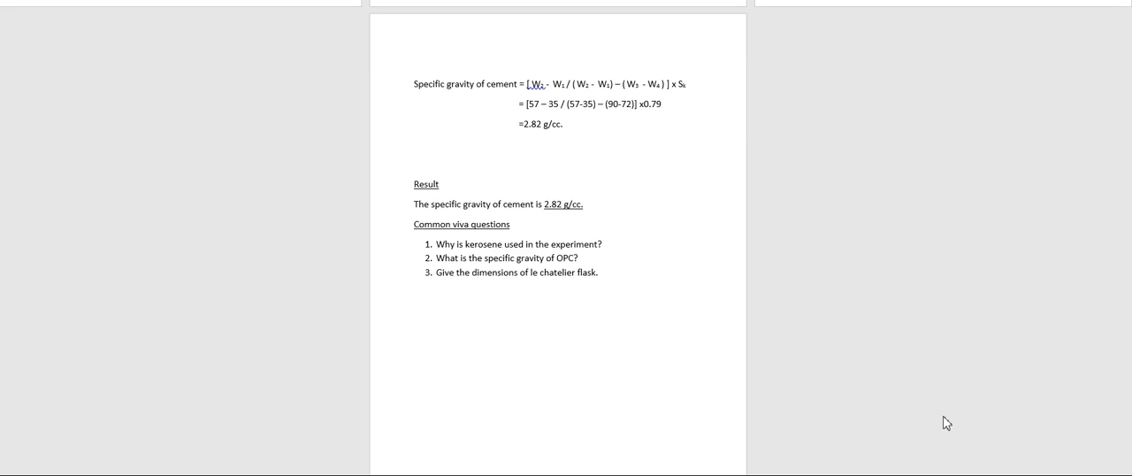
pyautogui.scroll(3)
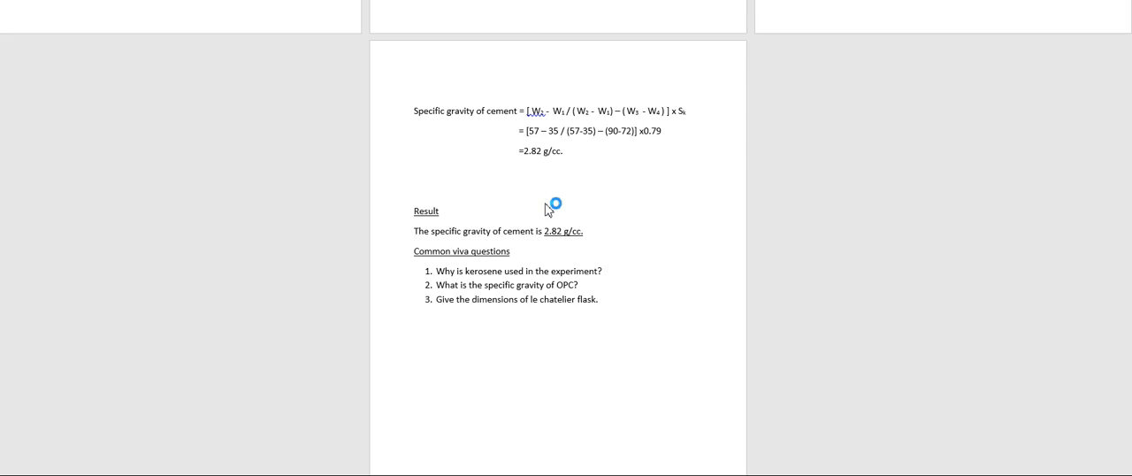
pyautogui.scroll(3)
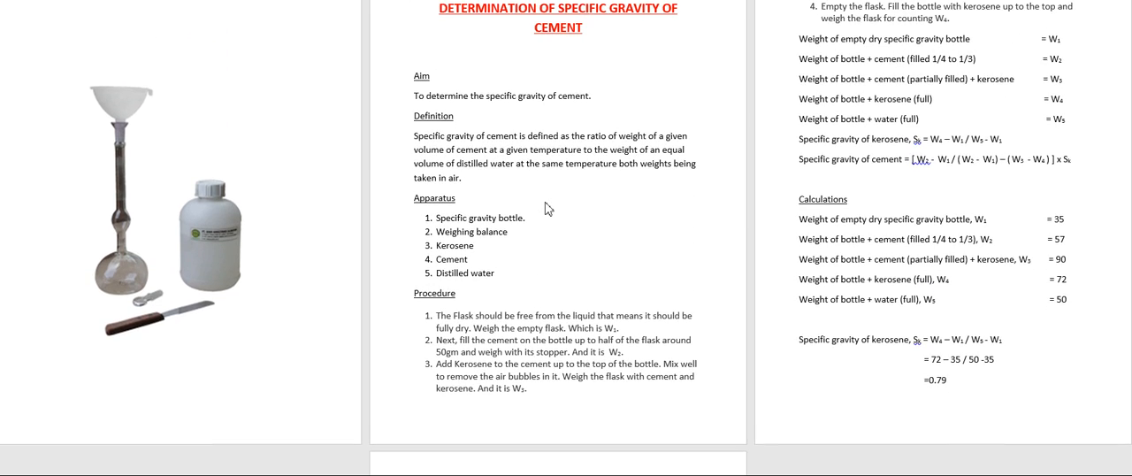
pyautogui.scroll(3)
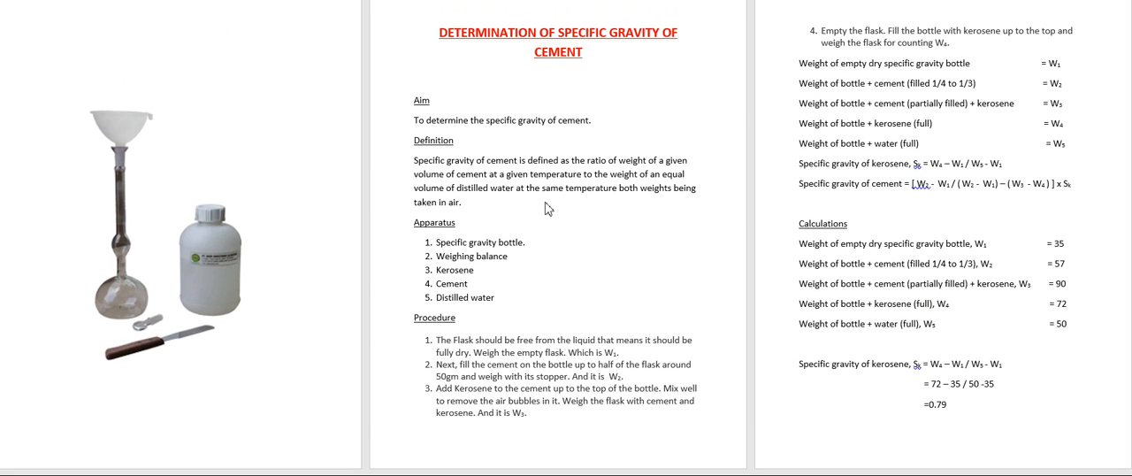
pyautogui.scroll(3)
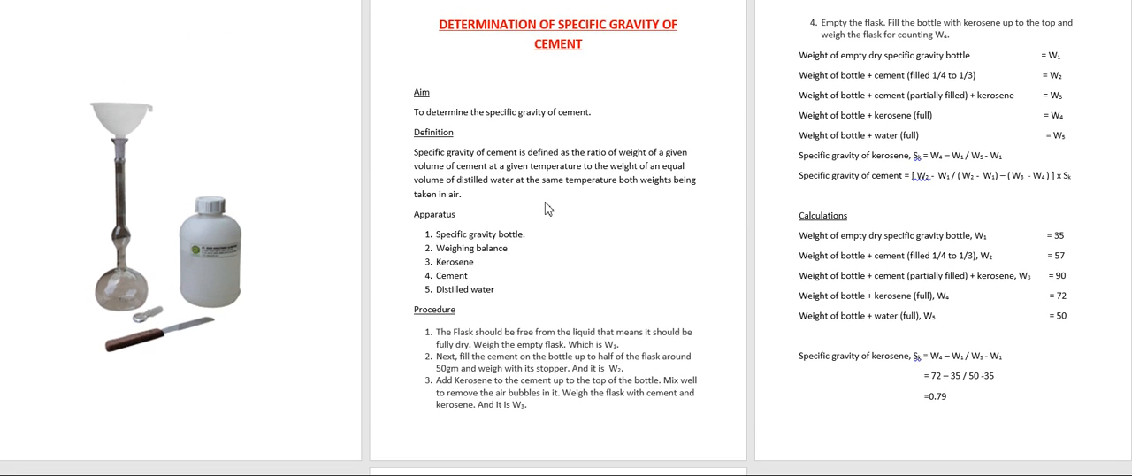
pyautogui.scroll(-3)
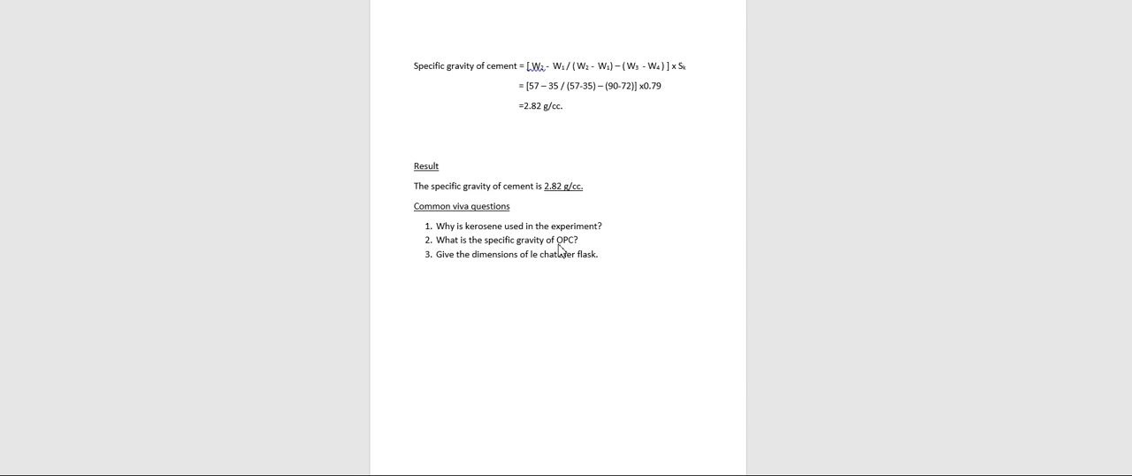
pyautogui.scroll(3)
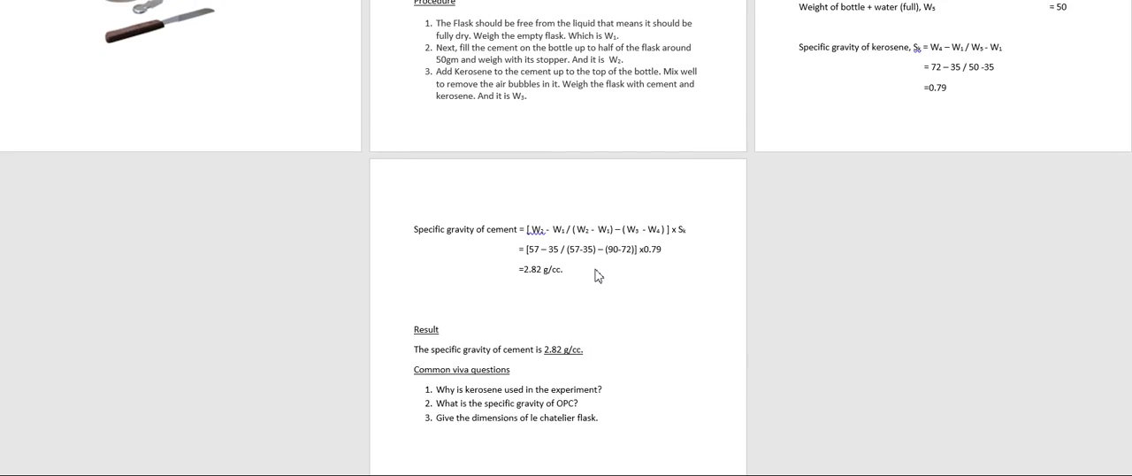
pyautogui.scroll(3)
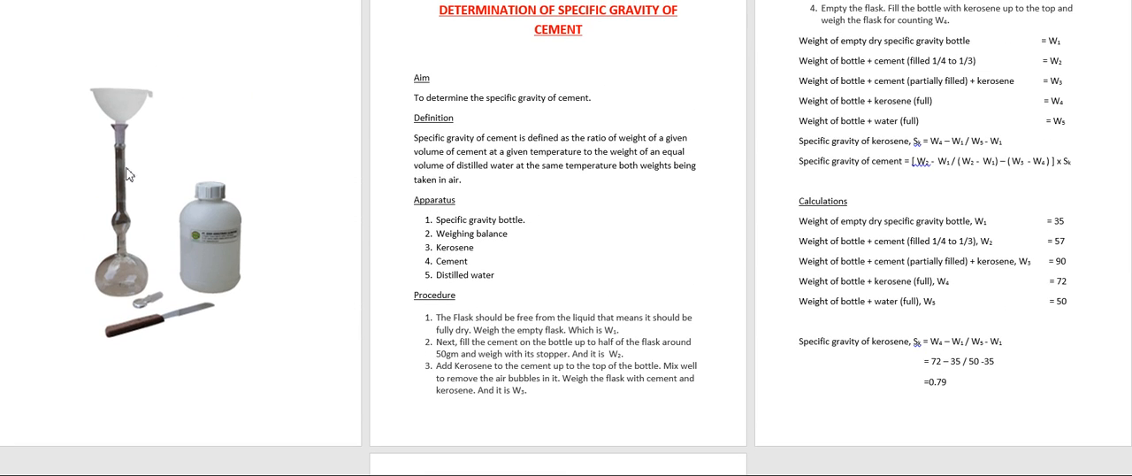
pyautogui.moveTo(124, 281)
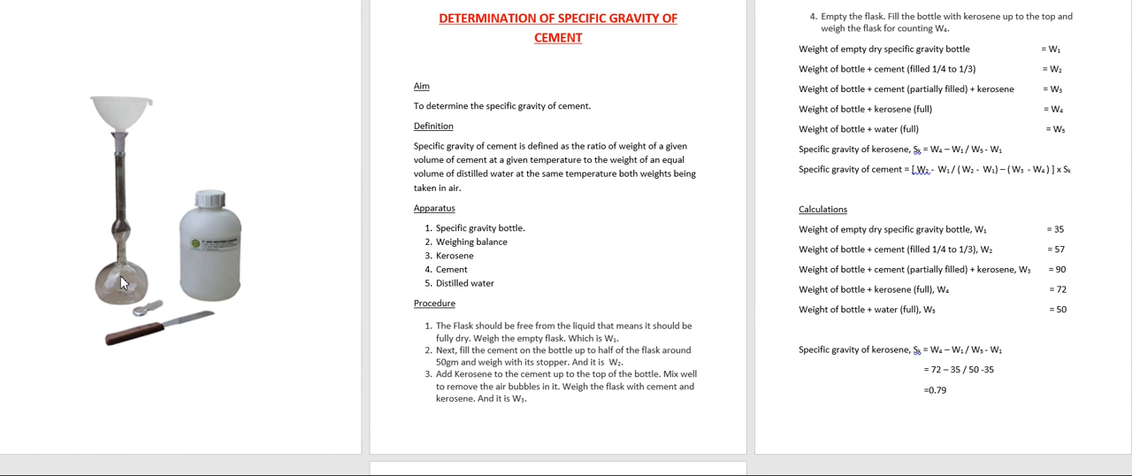
pyautogui.moveTo(247, 417)
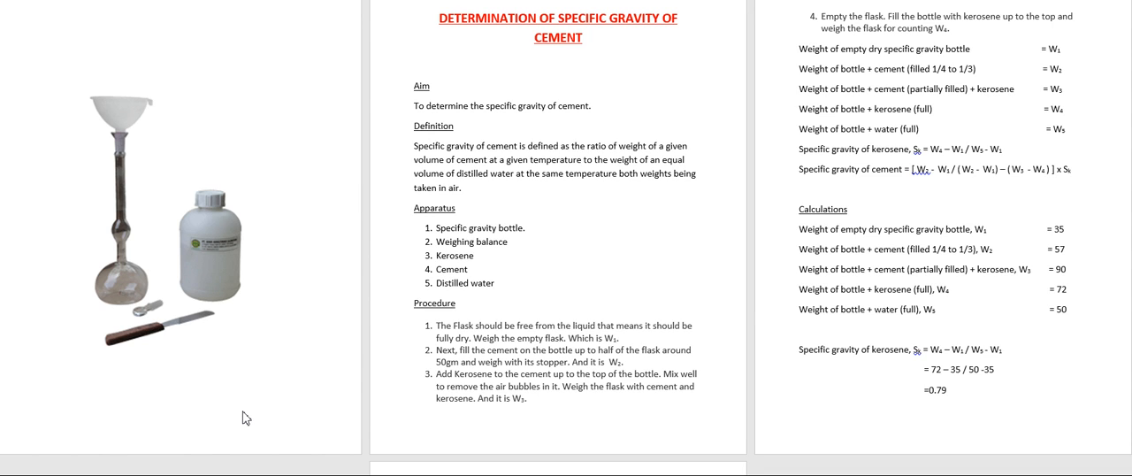